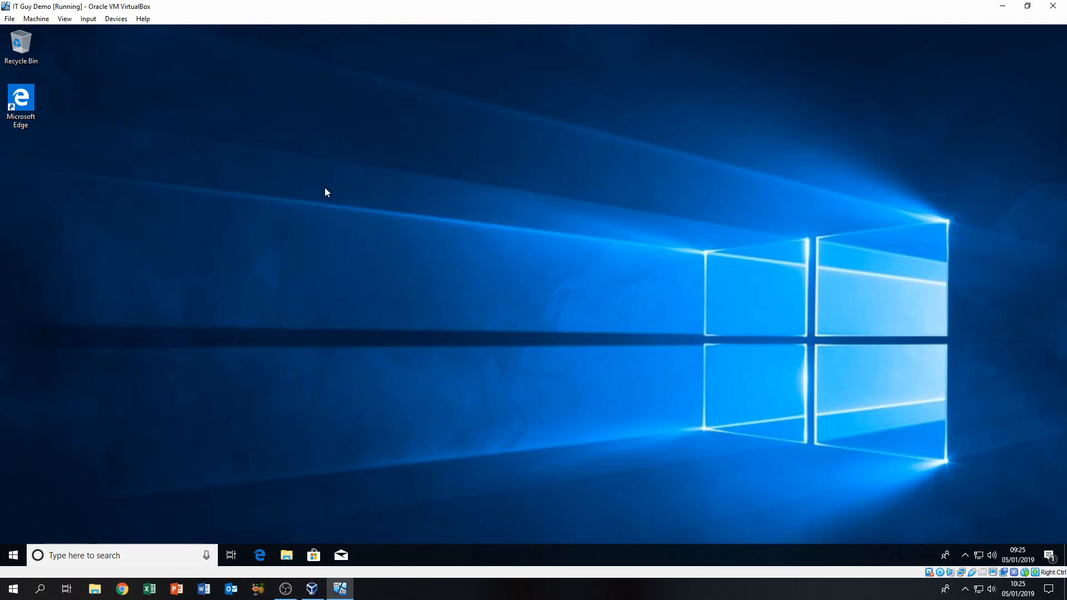
pyautogui.moveTo(371, 303)
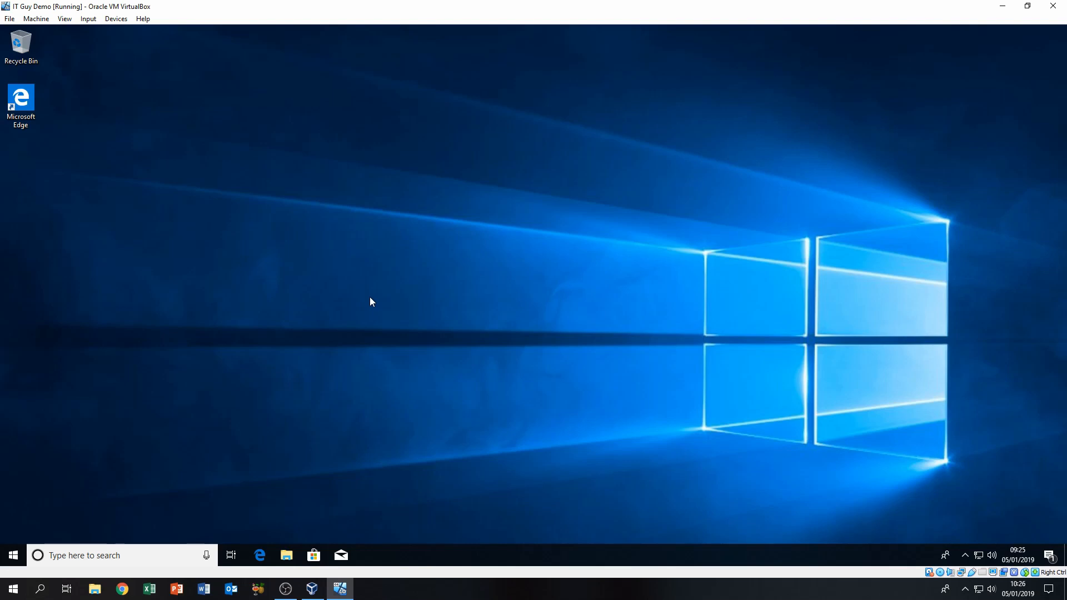
# Step: Shut down the IT Guy Demo guest from the VM window's menu bar so it shows Powered Off
pyautogui.click(116, 18)
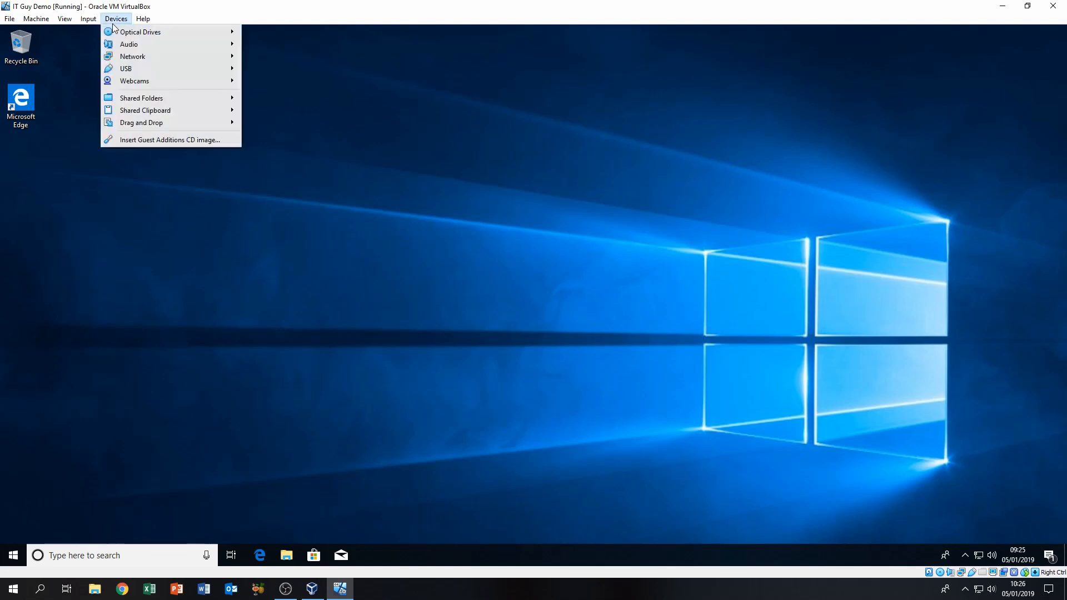
pyautogui.moveTo(192, 147)
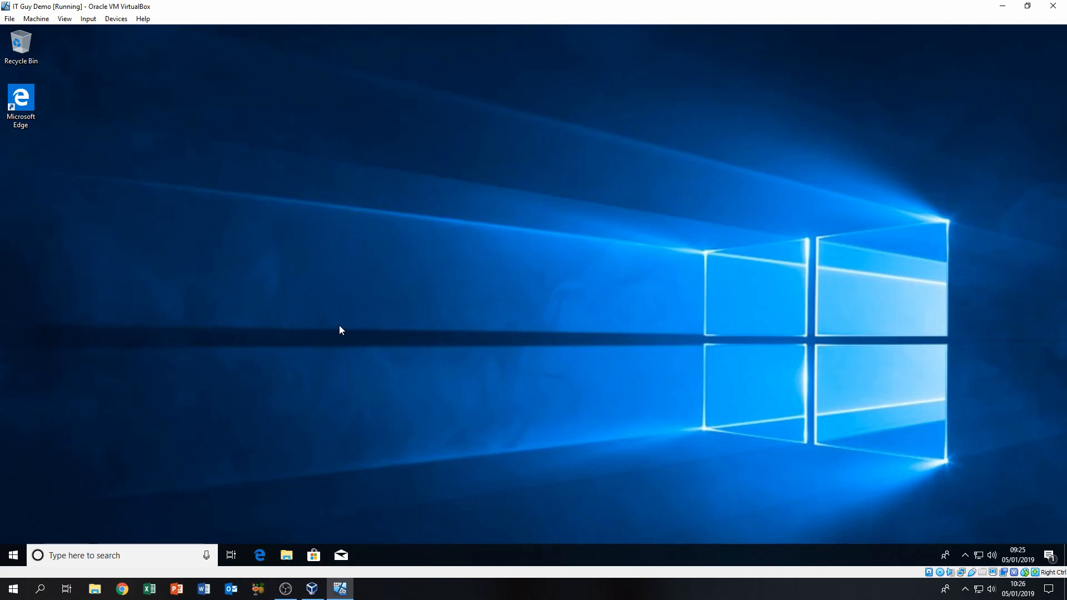
pyautogui.moveTo(332, 331)
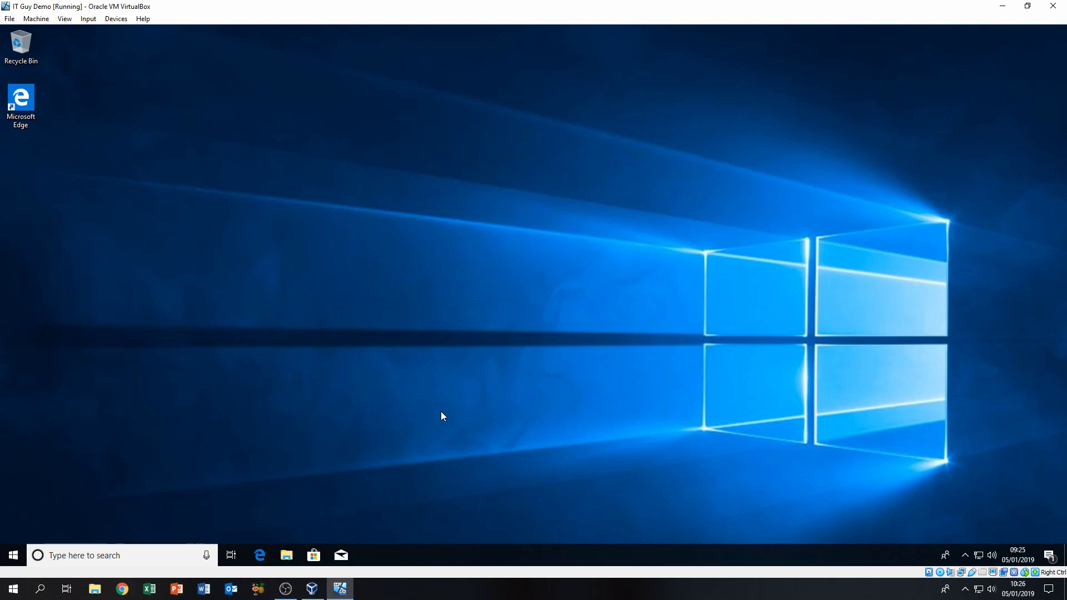
pyautogui.moveTo(447, 274)
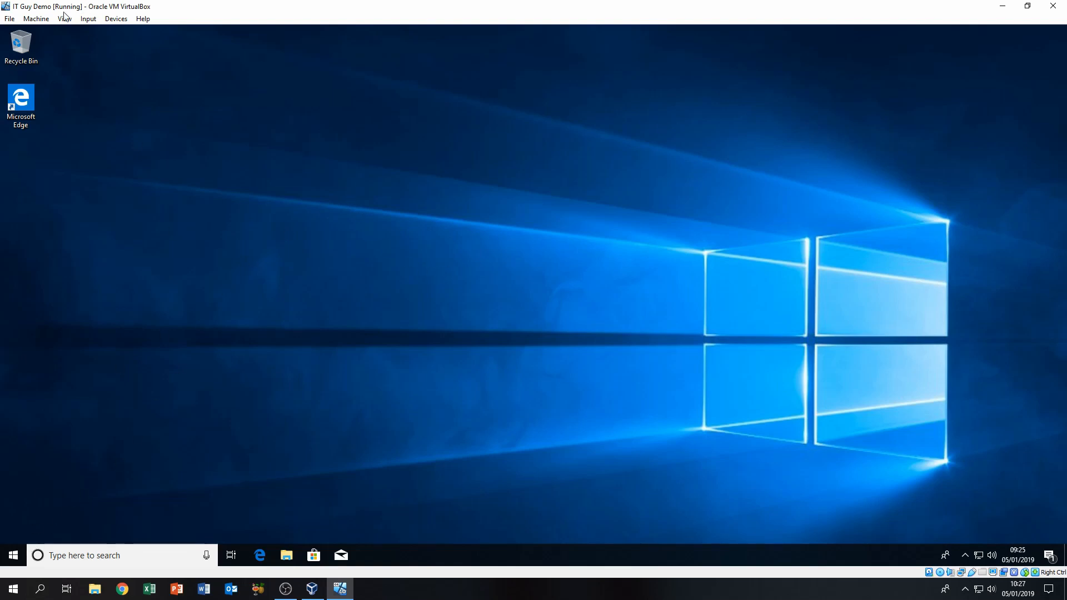
pyautogui.moveTo(37, 18)
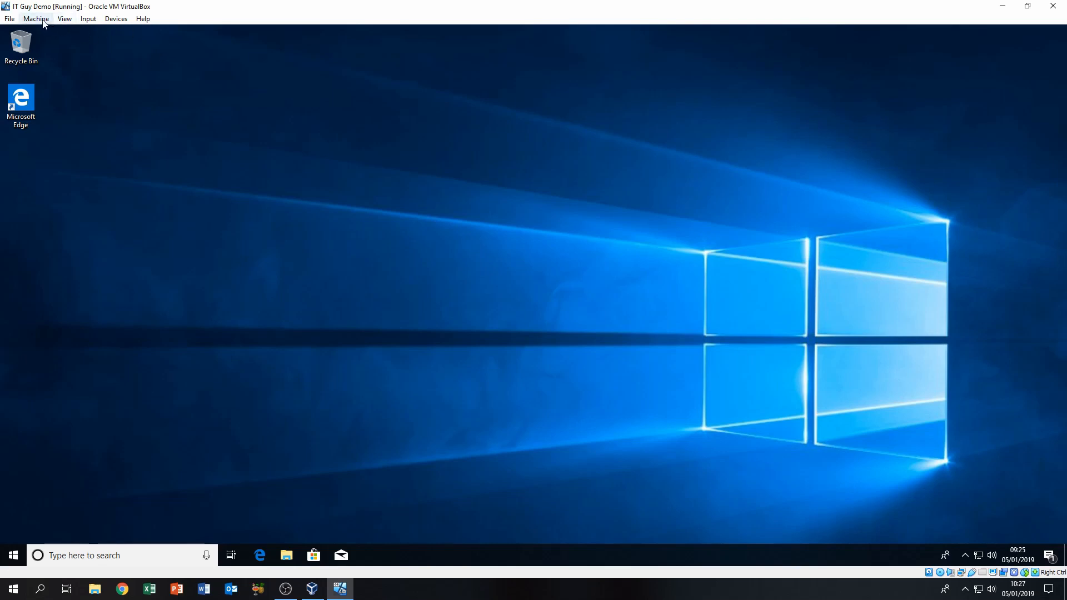
pyautogui.moveTo(139, 144)
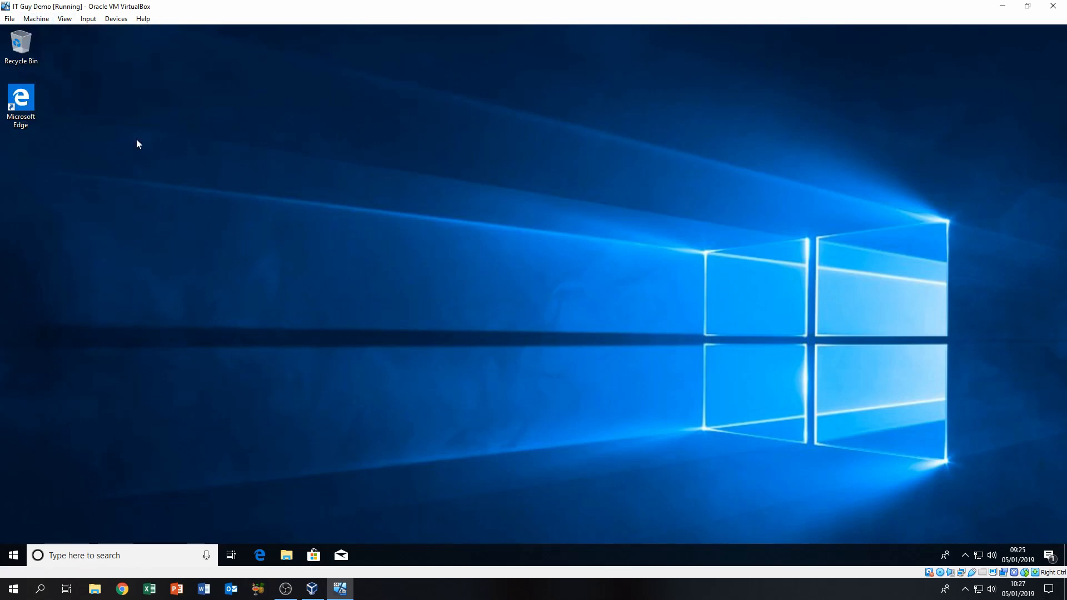
pyautogui.moveTo(269, 182)
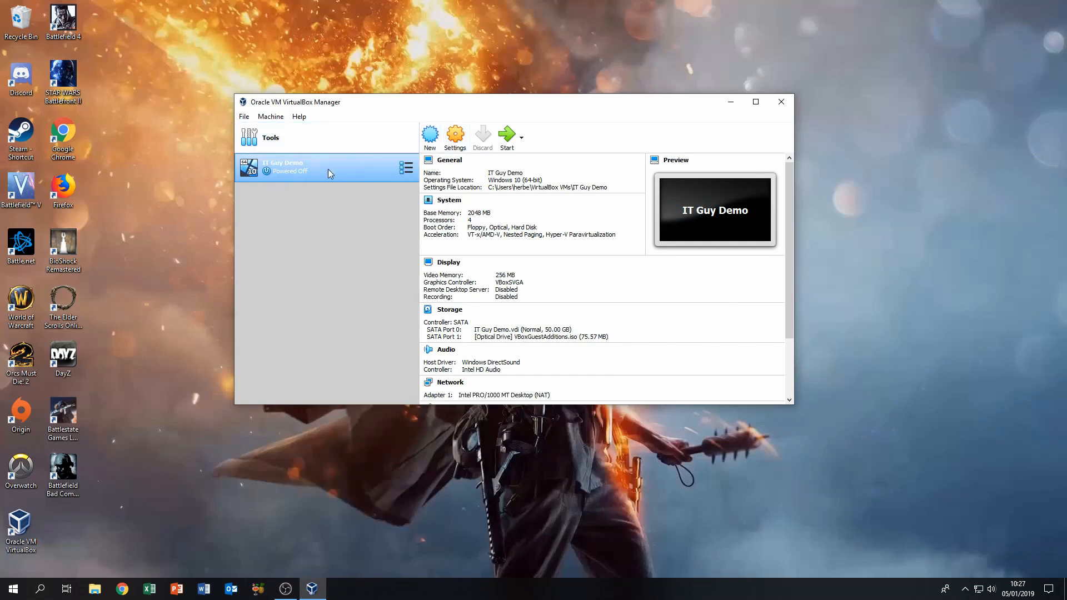
pyautogui.moveTo(456, 136)
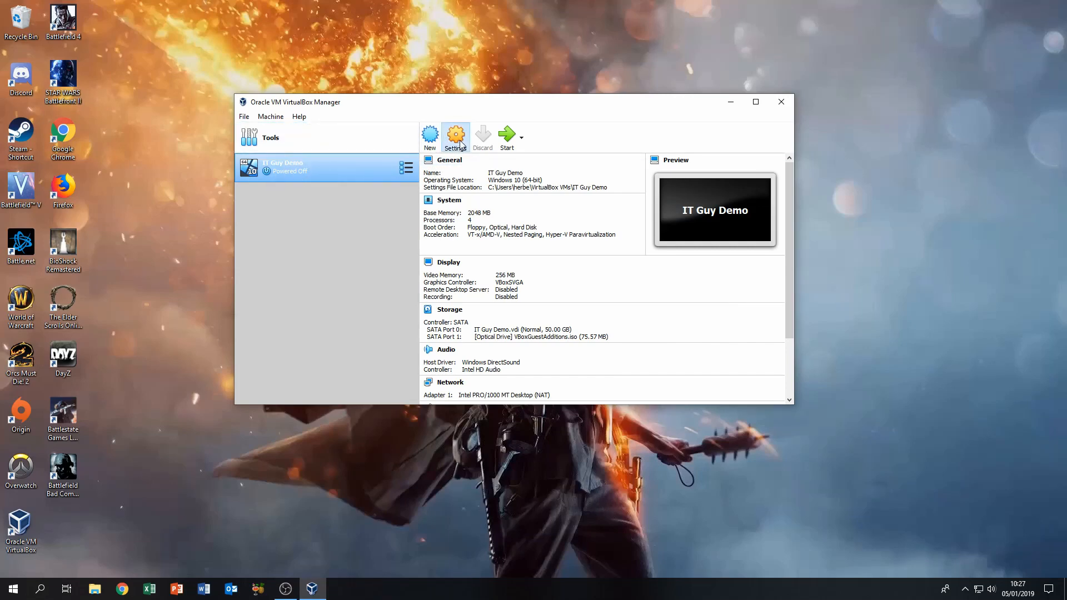
# Step: In IT Guy Demo's Display settings, enable 3D Acceleration and 2D Video Acceleration, then save
pyautogui.click(456, 134)
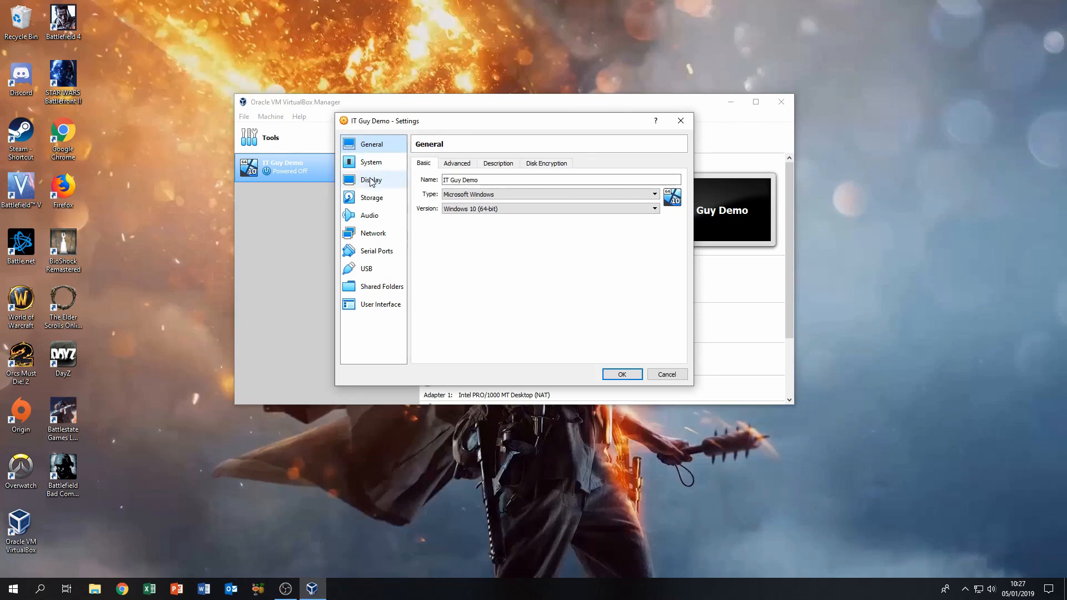
pyautogui.click(370, 180)
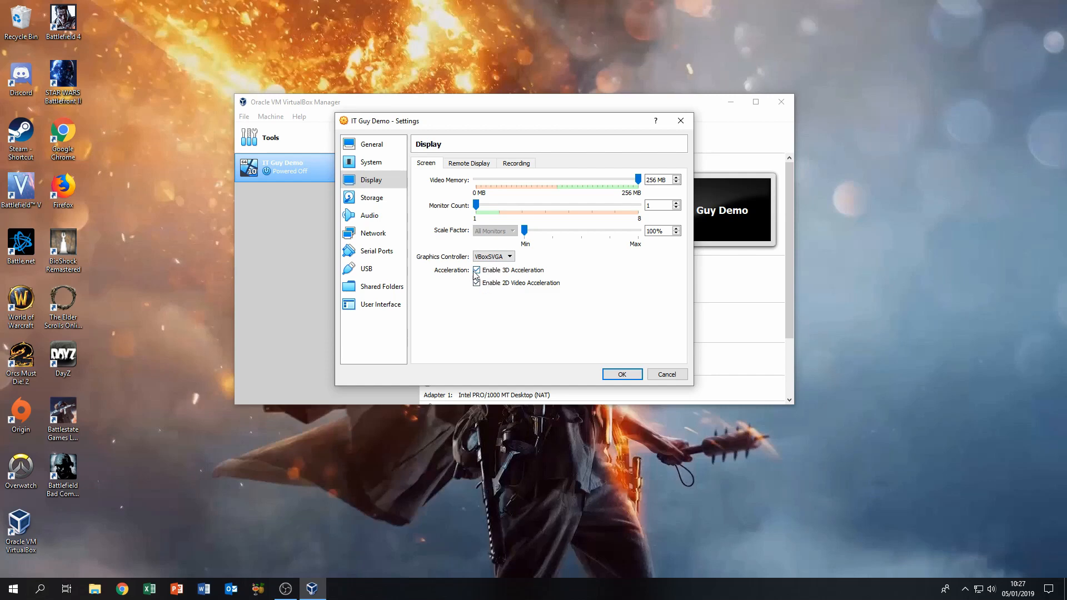
pyautogui.click(622, 374)
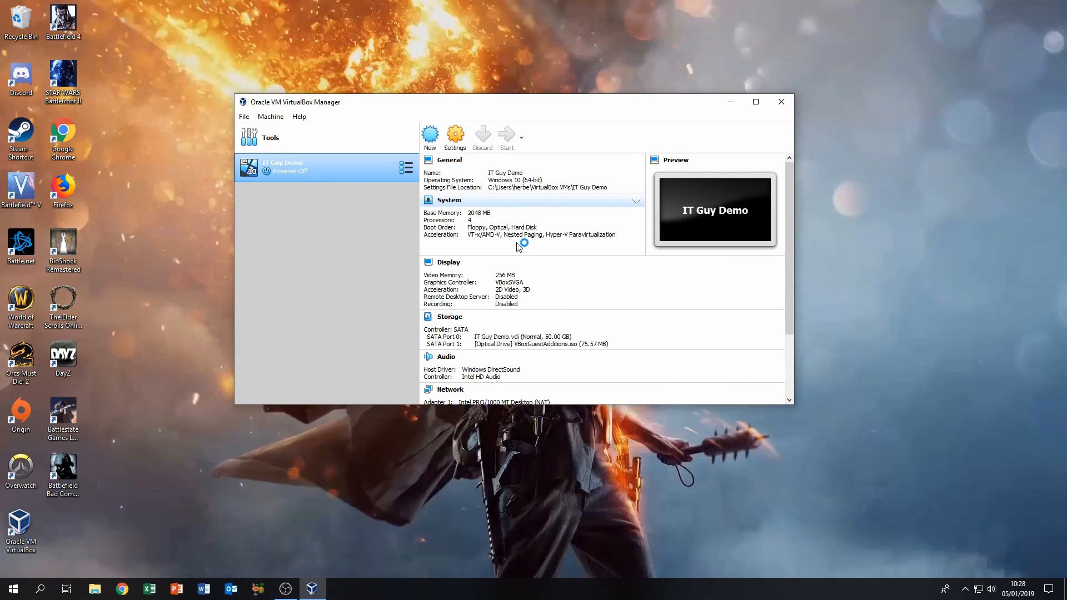
# Step: Start IT Guy Demo and let Windows 10 boot to the desktop
pyautogui.click(506, 137)
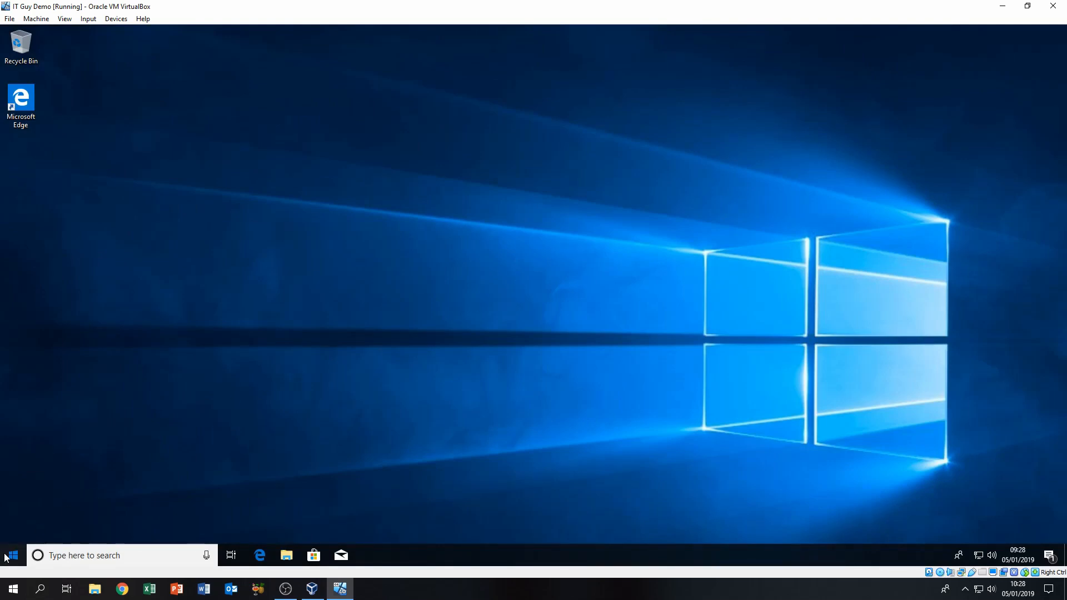
pyautogui.click(8, 555)
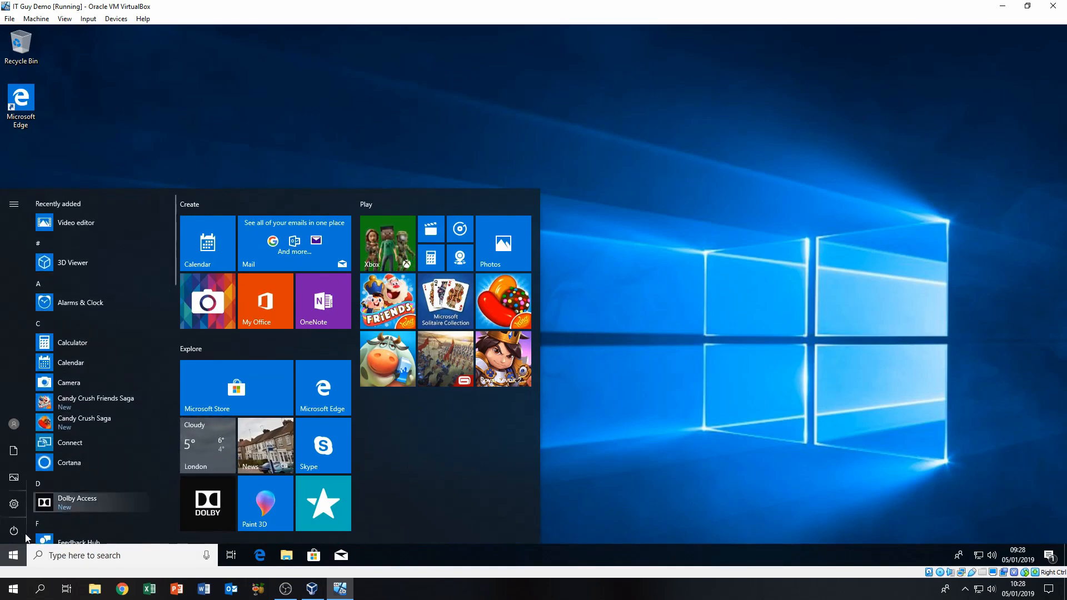
pyautogui.click(9, 556)
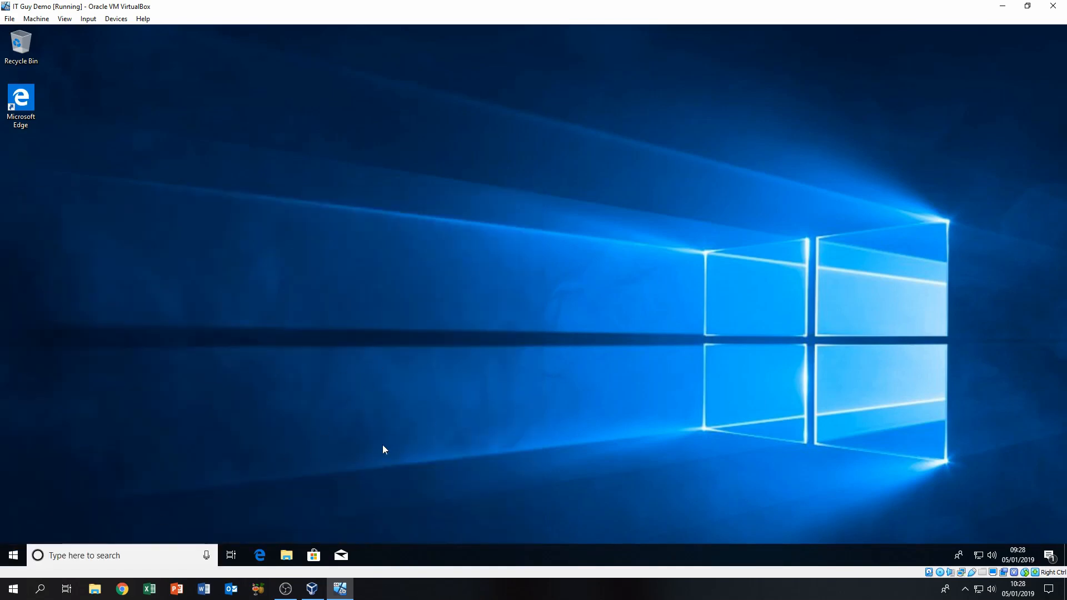
pyautogui.click(12, 555)
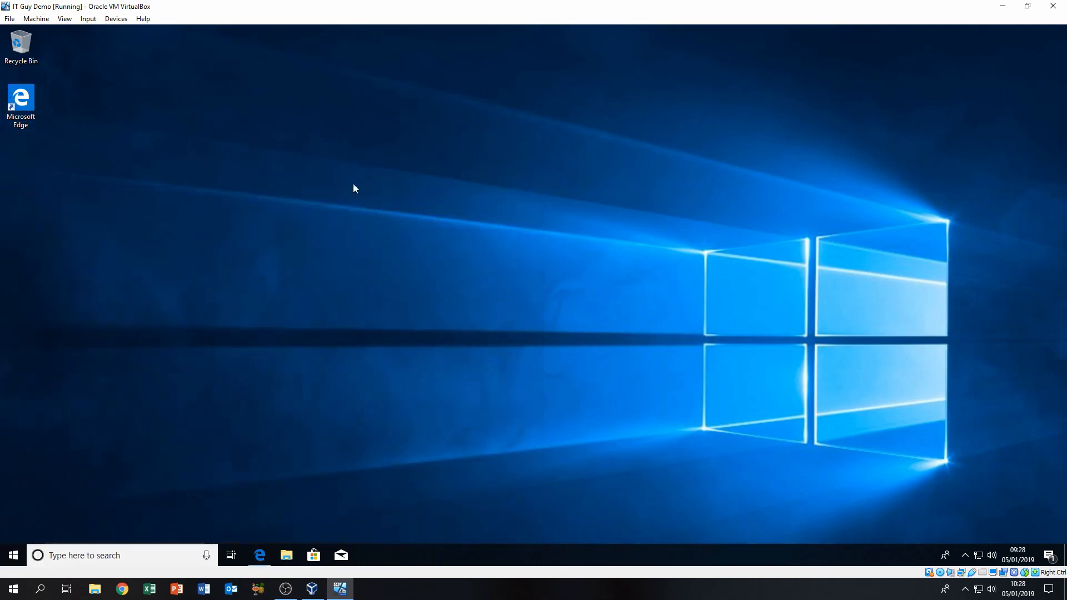
# Step: Search 'youtube' in Edge, play the YouTube Rewind 2018 video, pause it and close Edge
pyautogui.click(260, 555)
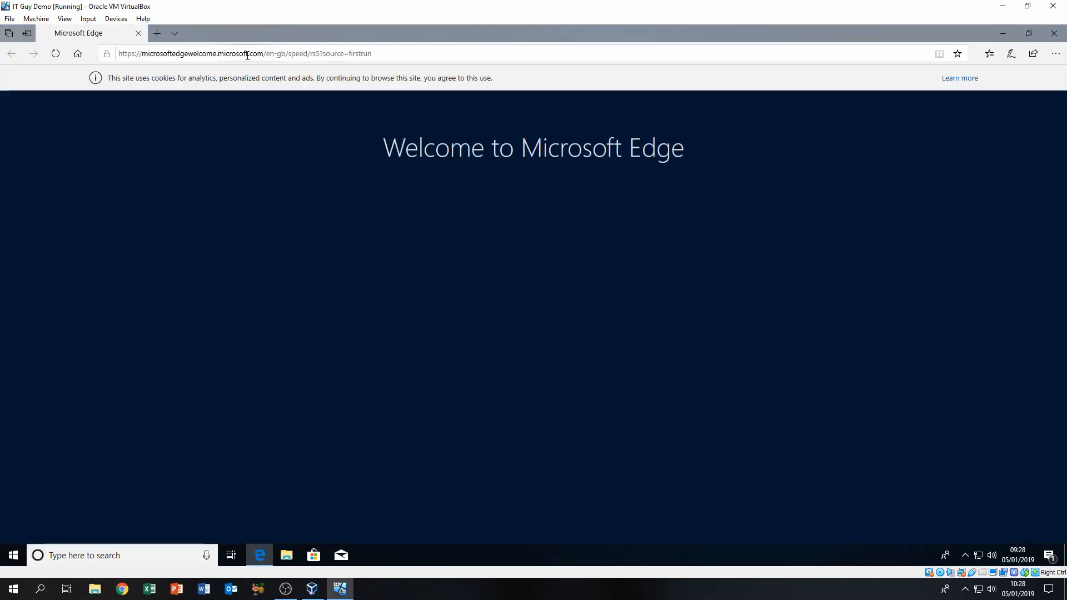
pyautogui.write('youtube.com/watch?v=By_Cn5ixYLg')
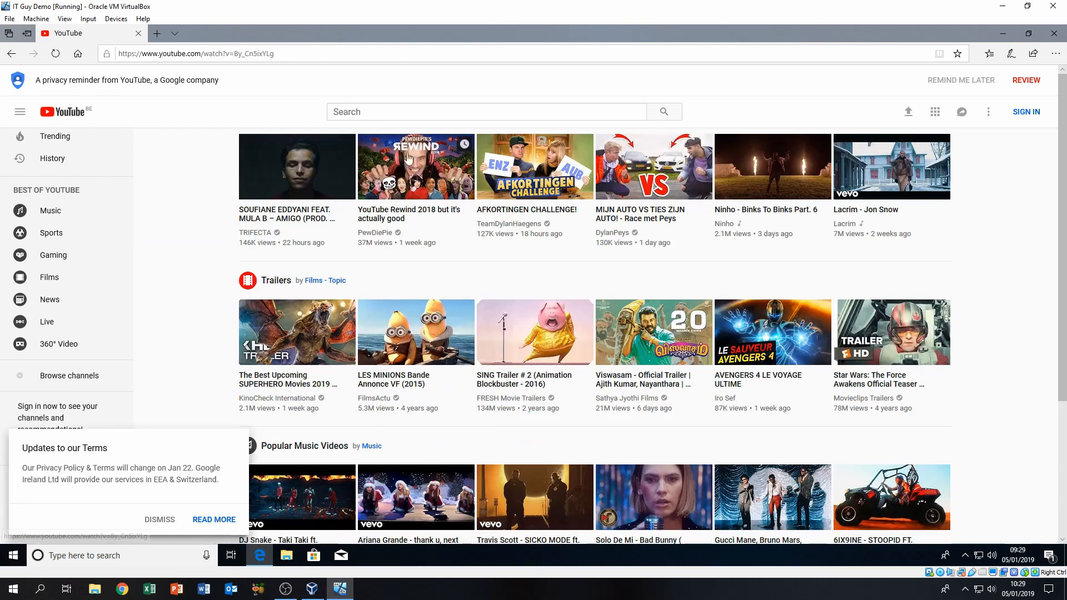
pyautogui.click(415, 166)
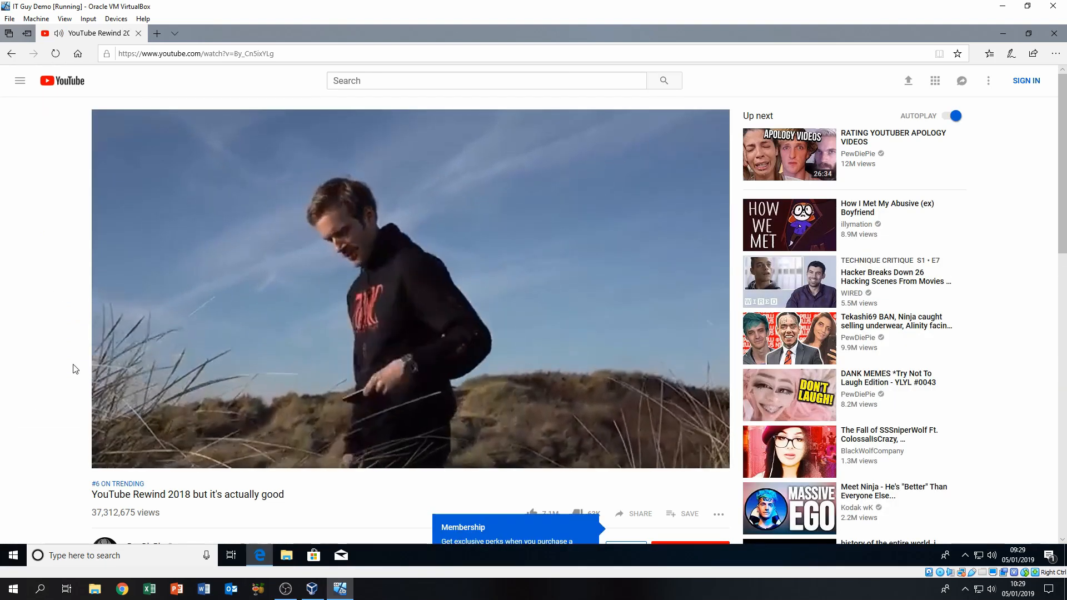
pyautogui.click(109, 459)
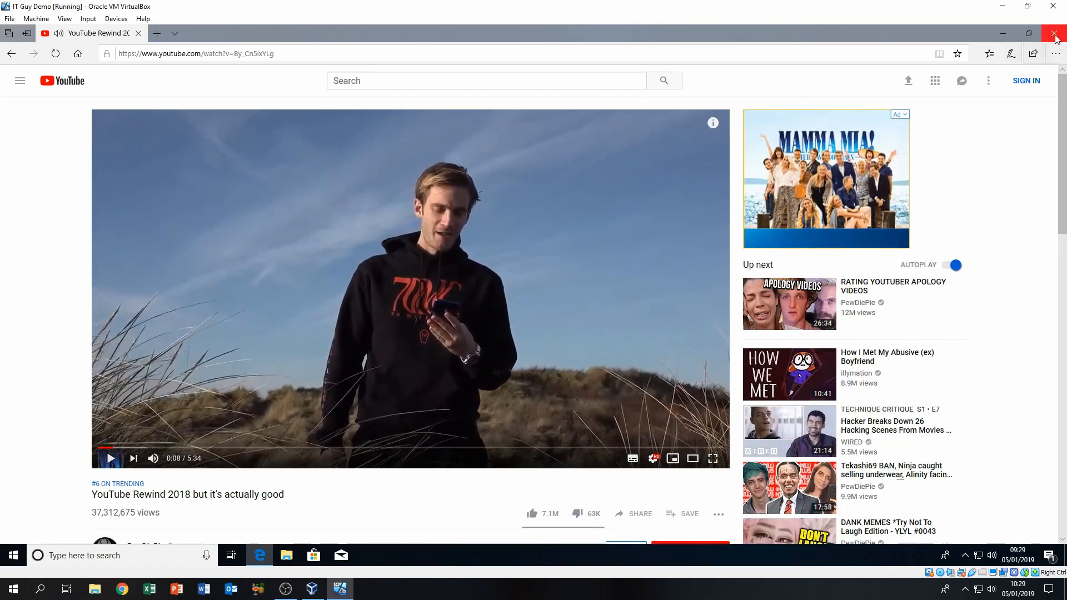
pyautogui.click(1054, 34)
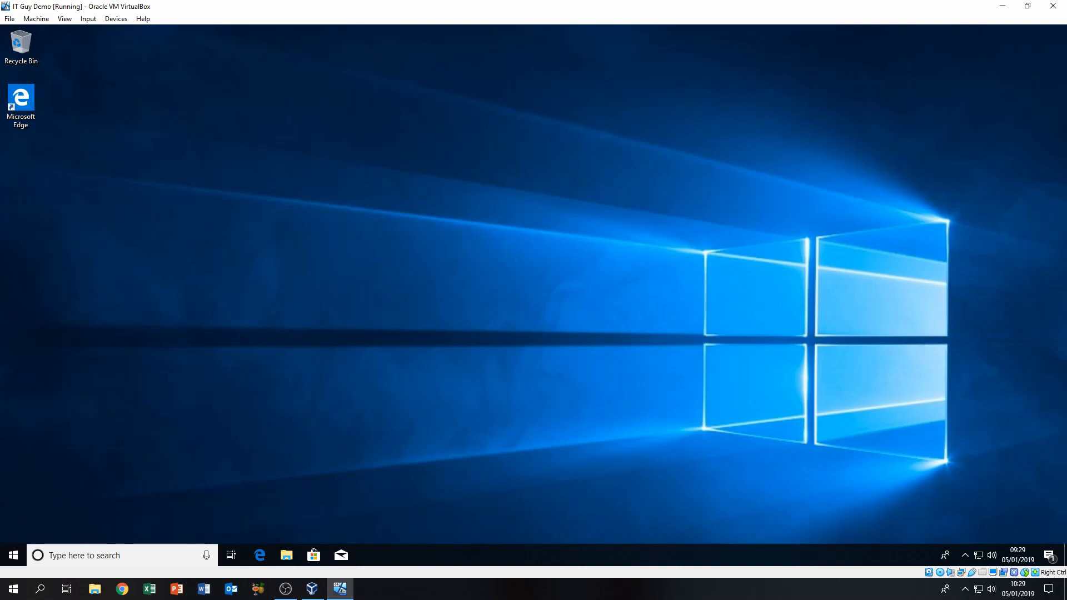
pyautogui.moveTo(609, 386)
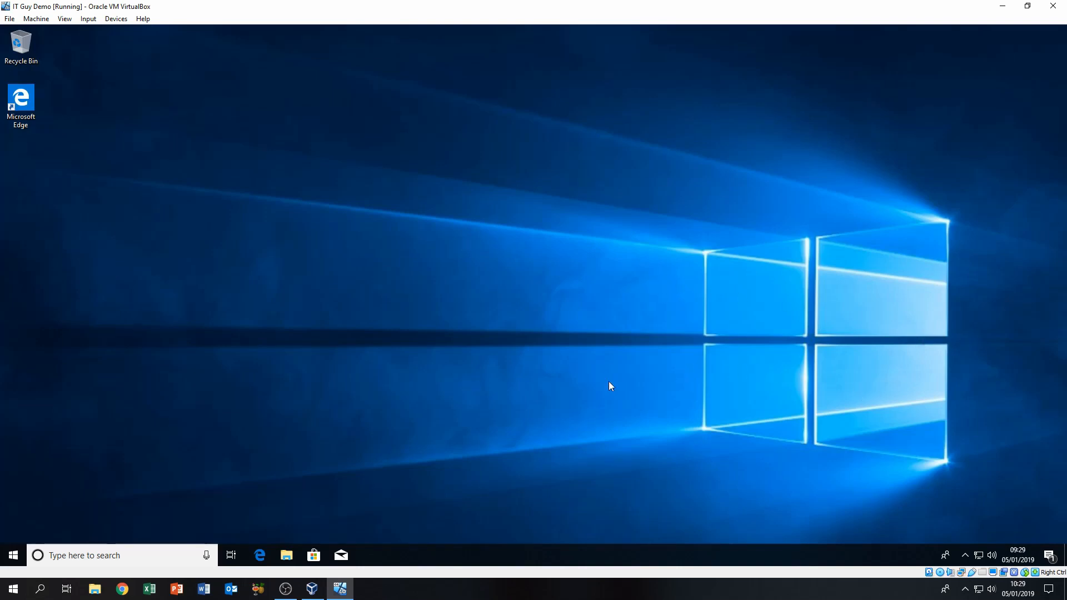
pyautogui.moveTo(375, 368)
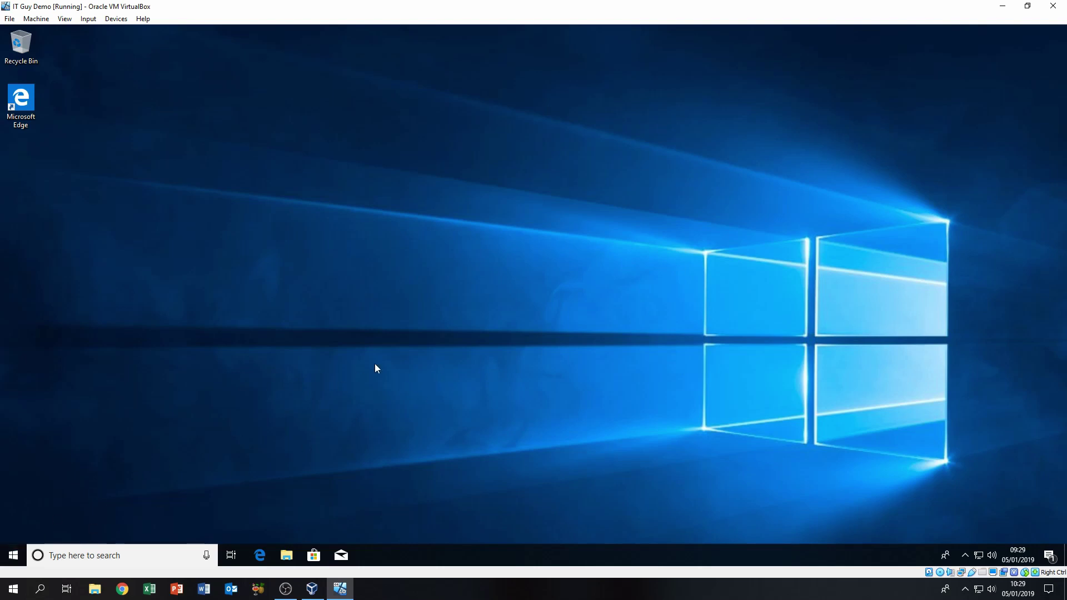
pyautogui.moveTo(799, 368)
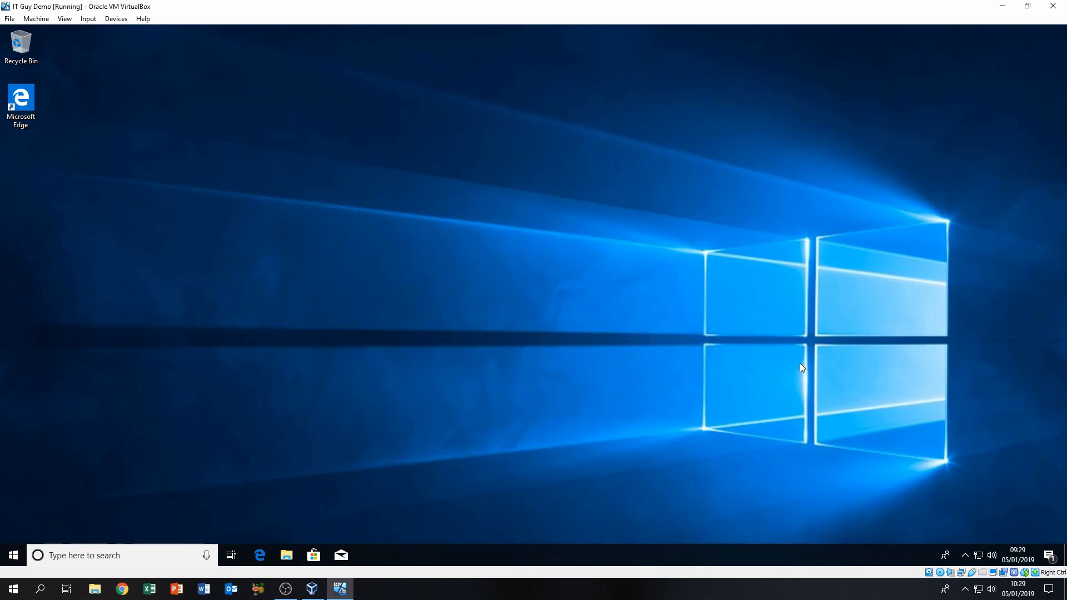
pyautogui.moveTo(589, 366)
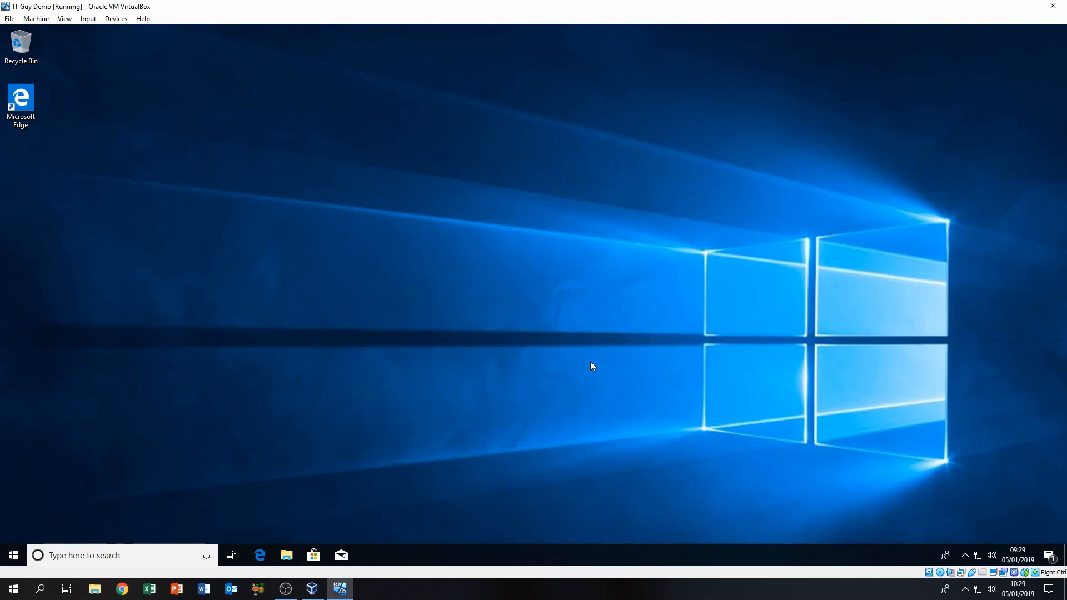
pyautogui.moveTo(115, 27)
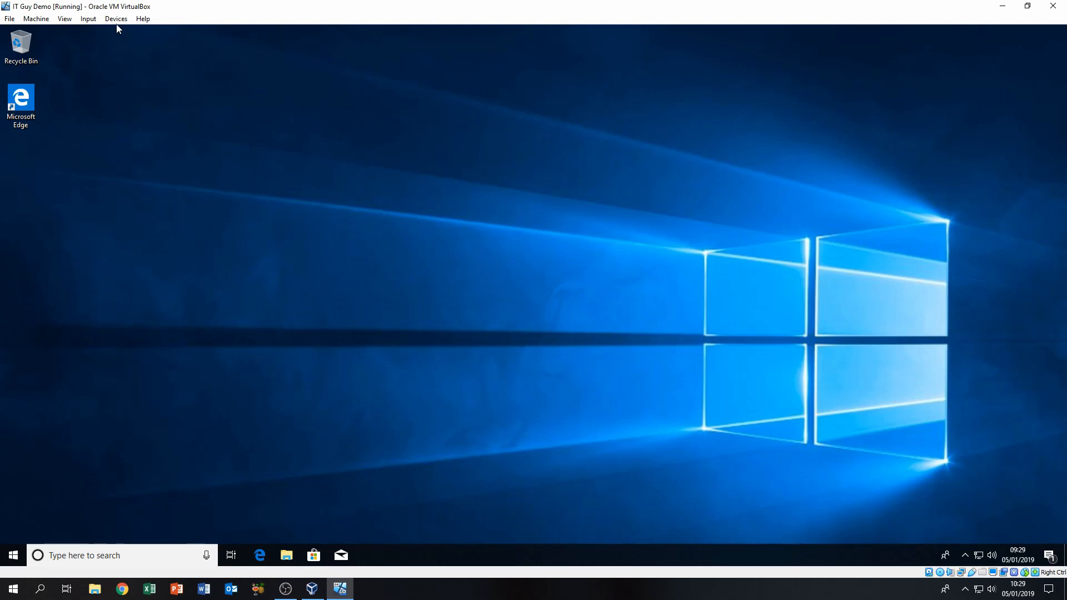
# Step: Show the Devices menu of the running IT Guy Demo window
pyautogui.click(116, 18)
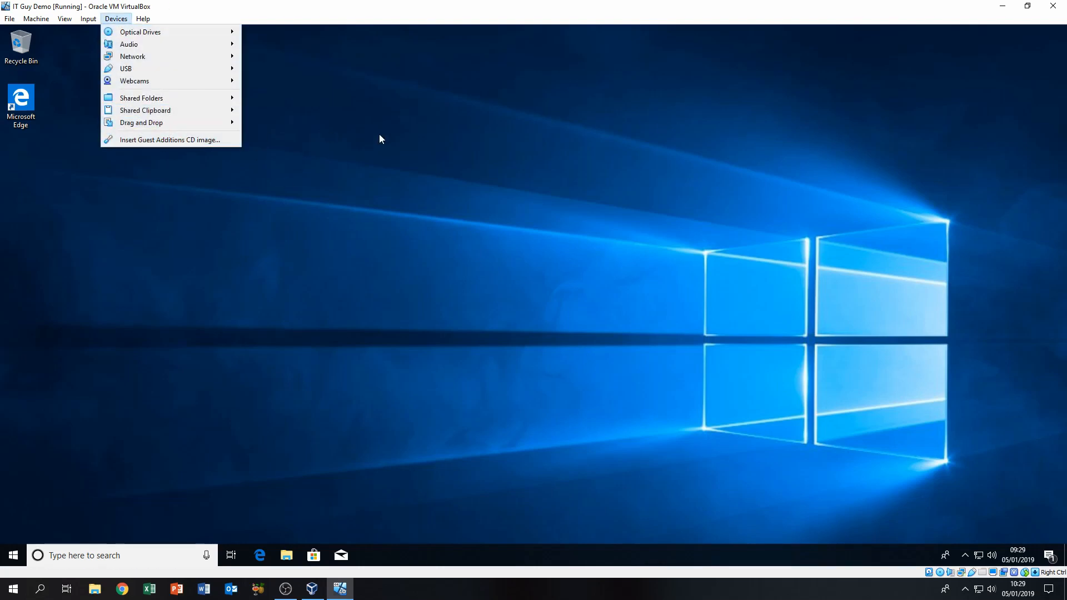